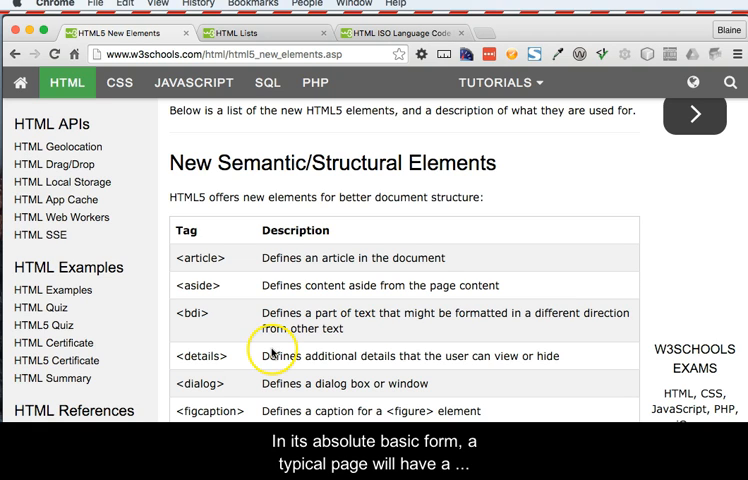
pyautogui.moveTo(380, 340)
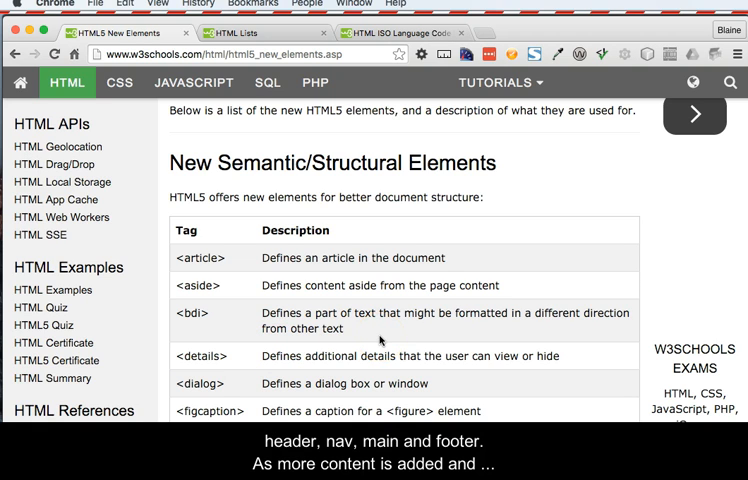
# - Scroll through the HTML5 New Elements table on w3schools
pyautogui.scroll(-3)
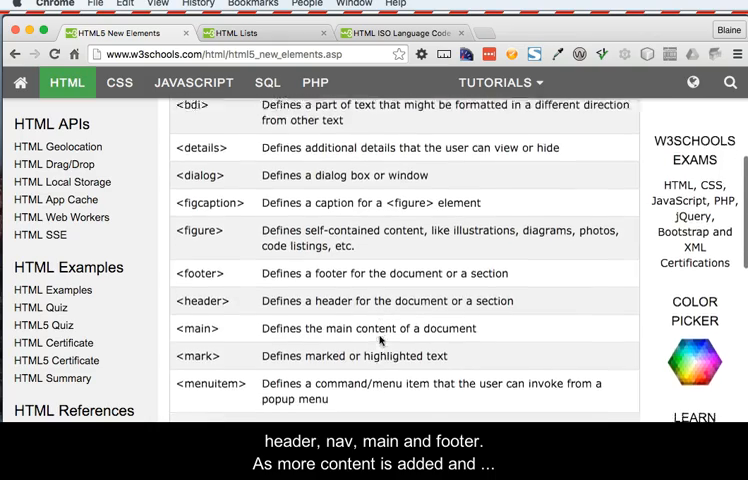
pyautogui.scroll(-3)
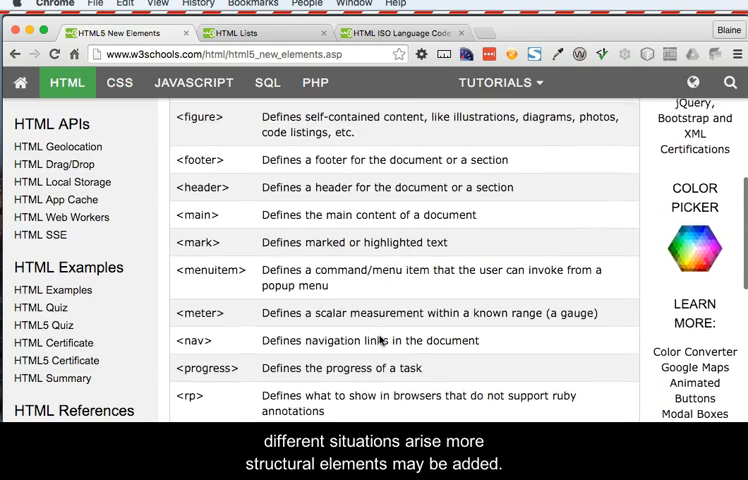
pyautogui.scroll(3)
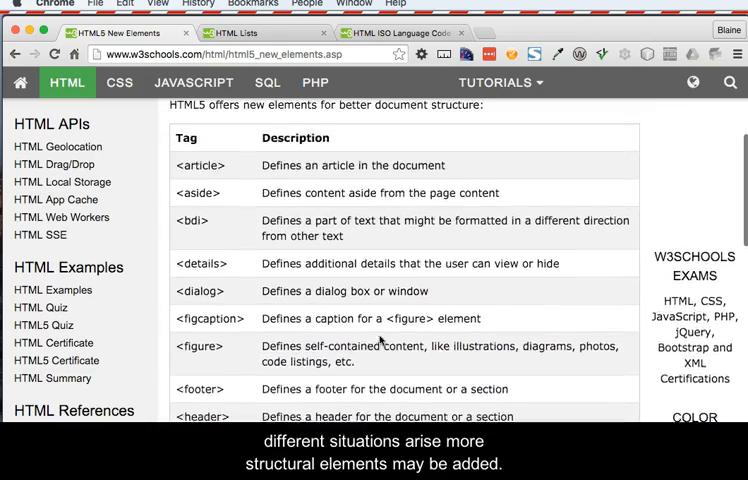
pyautogui.scroll(3)
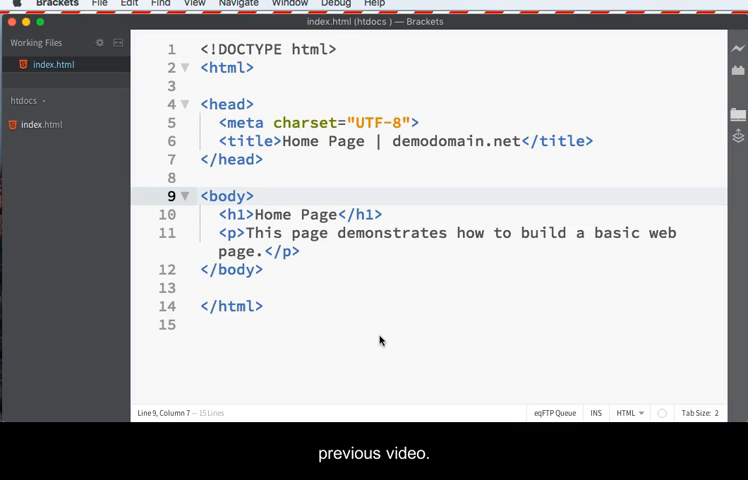
# - Add blank lines inside the body of index.html
pyautogui.click(254, 196)
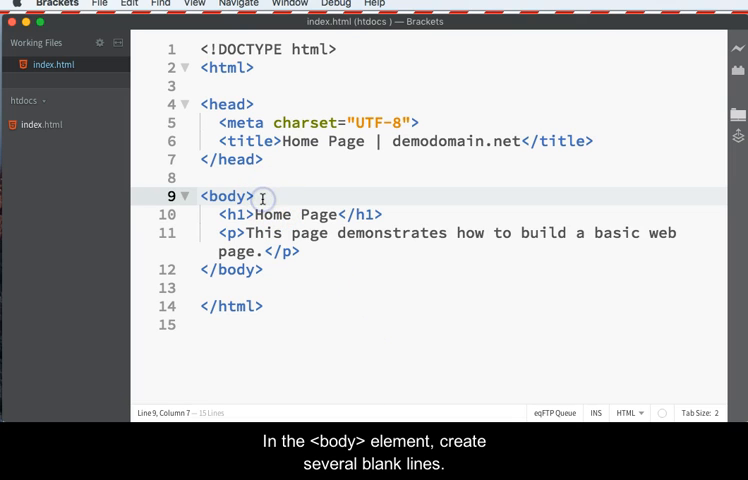
pyautogui.press('Enter')
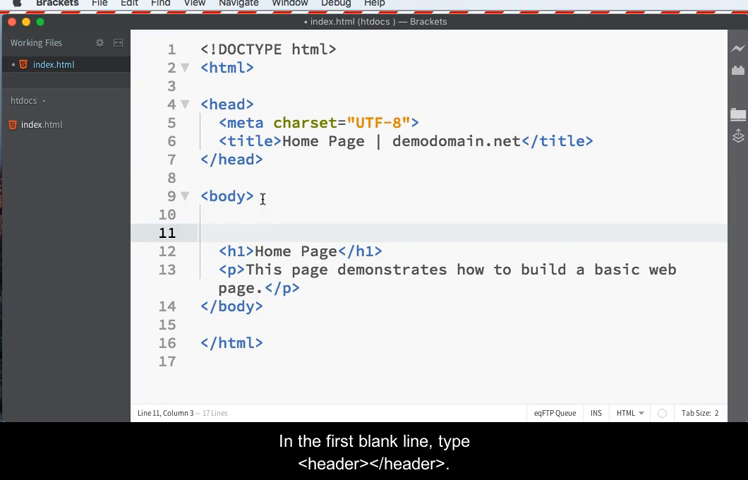
pyautogui.click(232, 214)
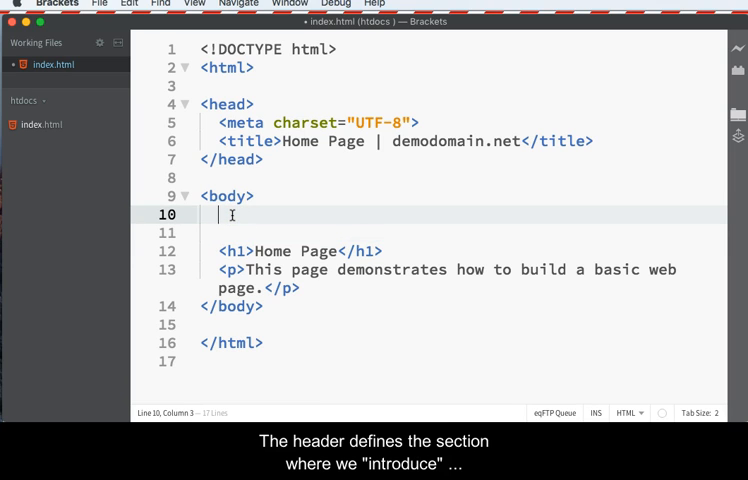
# - Type a header with an h1 starting the 'Demo Domain' site name
pyautogui.write('<header></header>')
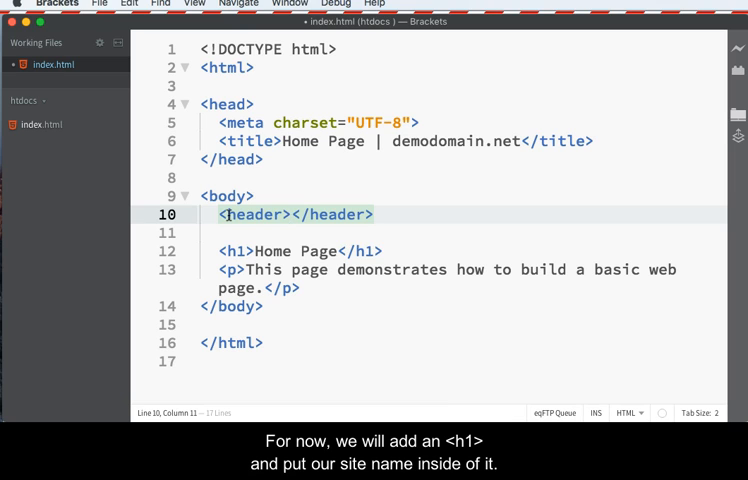
pyautogui.write('<h1')
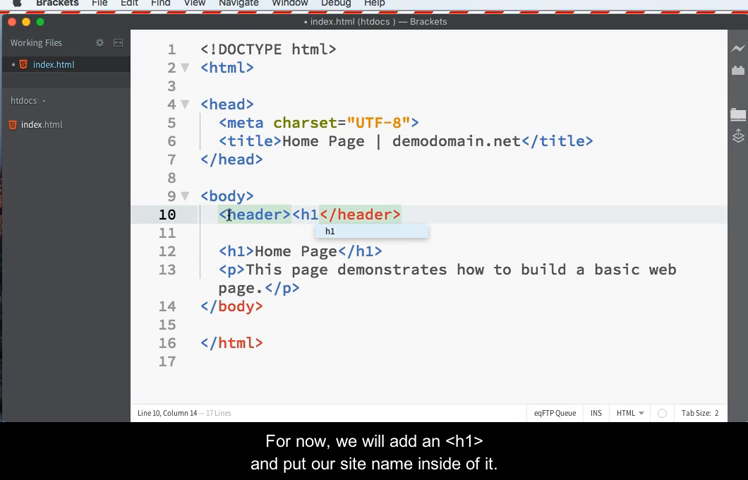
pyautogui.write('</h1>')
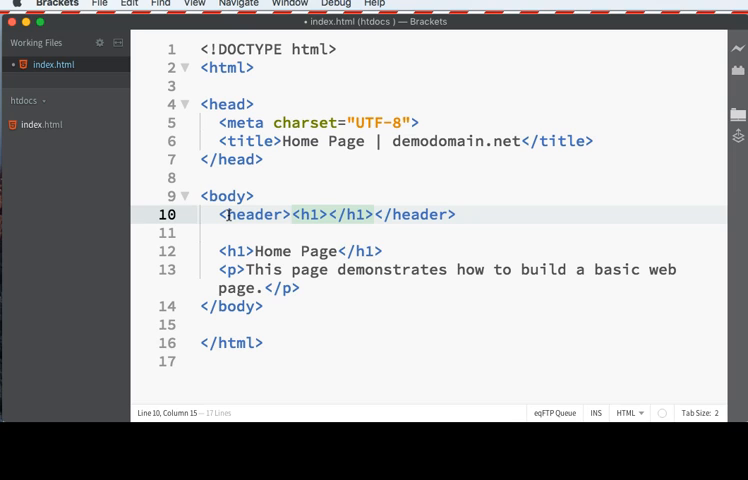
pyautogui.write('Demo')
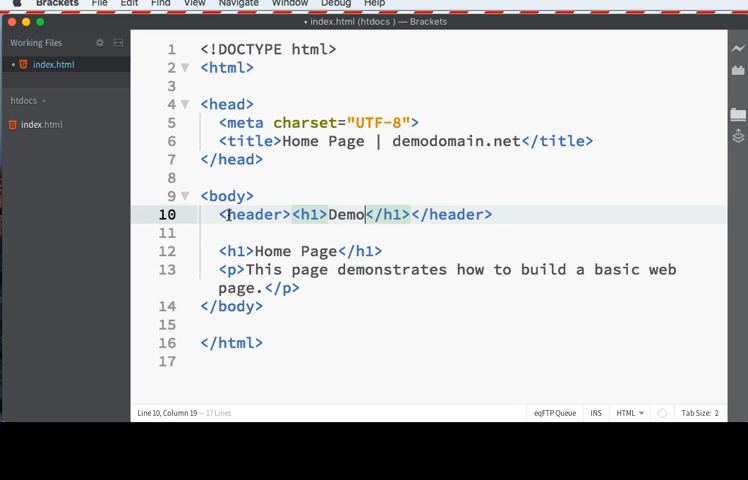
pyautogui.write('Domain.net')
pyautogui.click(463, 233)
pyautogui.write('<nav></nav>')
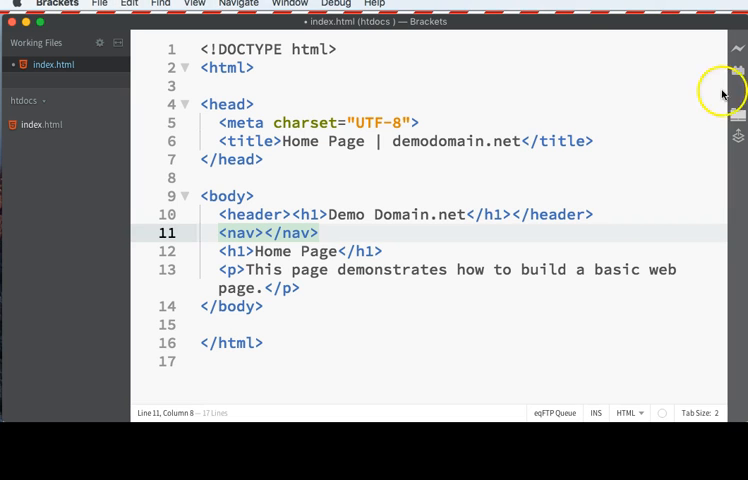
pyautogui.moveTo(538, 109)
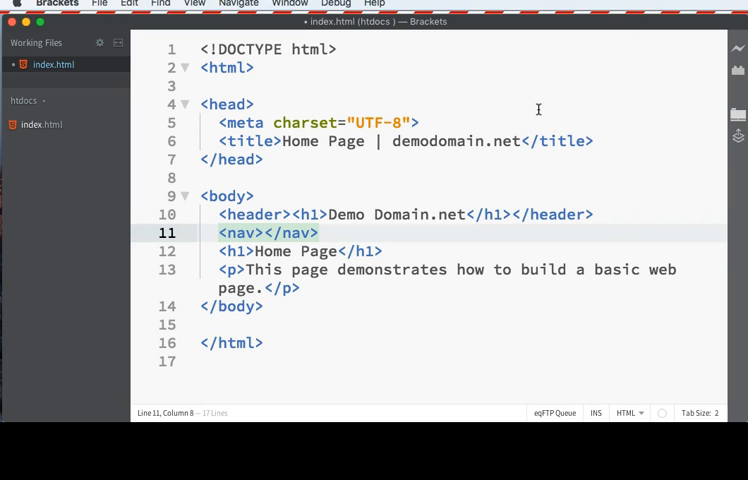
# - Break the nav open and add a <ul></ul> list inside it
pyautogui.press('enter')
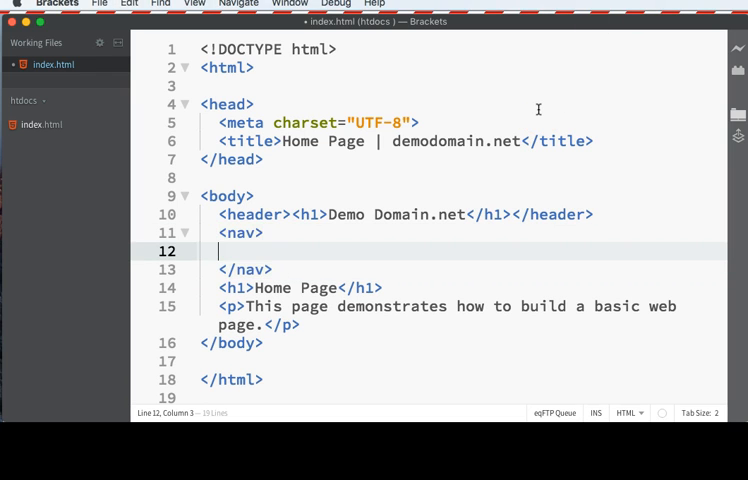
pyautogui.write('<ul></ul>')
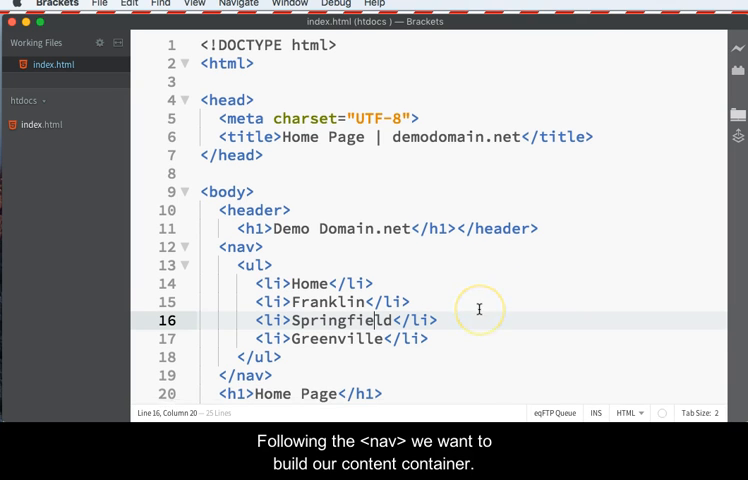
pyautogui.scroll(-3)
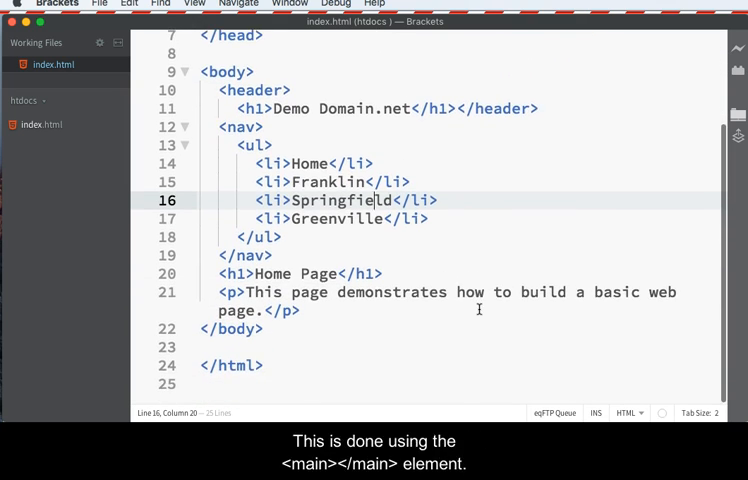
# - Review the HTML Lists page, then scroll the HTML5 New Elements reference
pyautogui.click(280, 256)
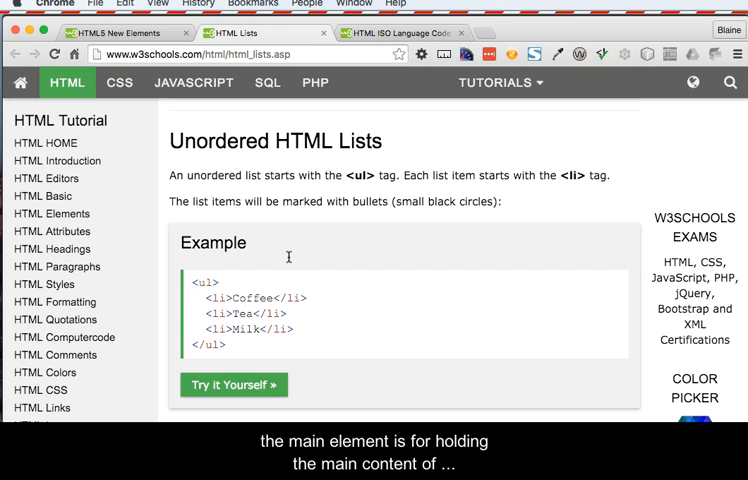
pyautogui.click(120, 33)
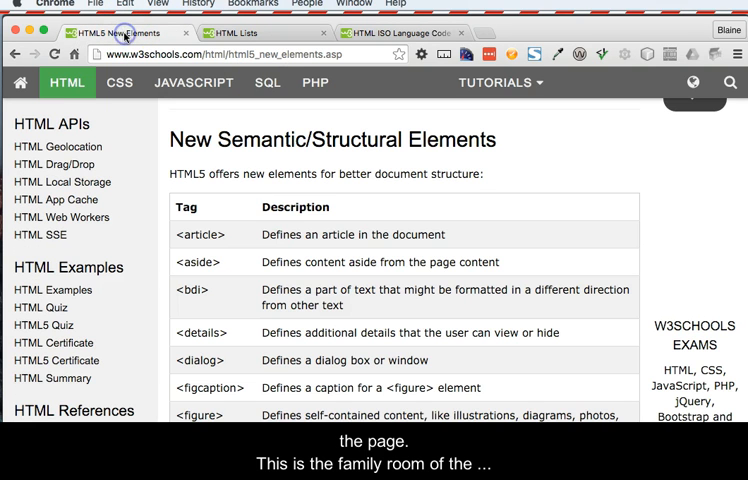
pyautogui.scroll(-3)
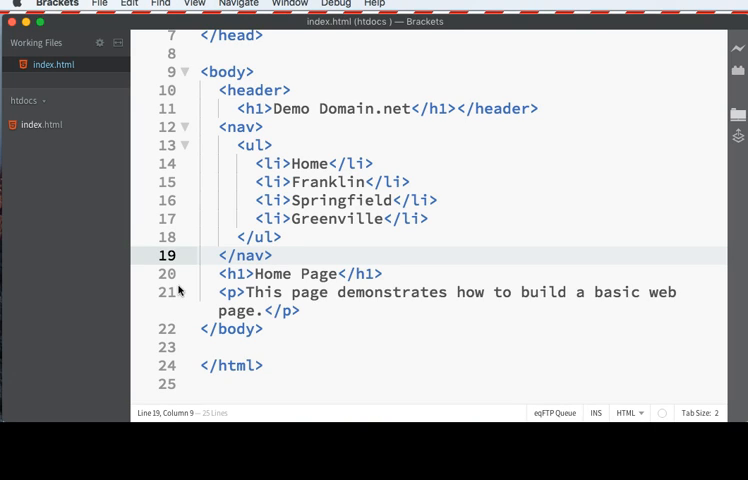
# - Insert a <main> element after </nav> via code hints and open it up
pyautogui.write('<m')
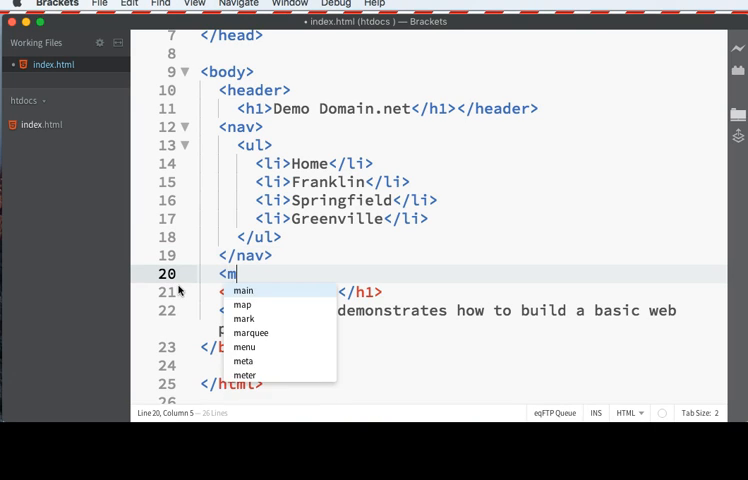
pyautogui.click(243, 290)
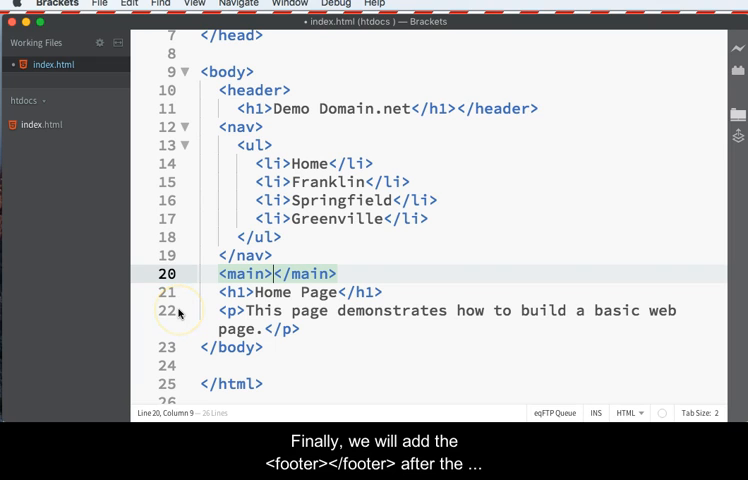
pyautogui.press('Return')
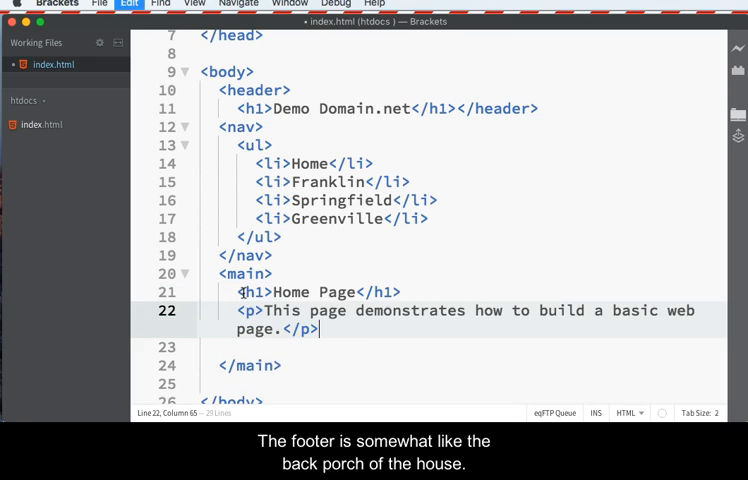
# - Add a footer with <small>Last Updated: 21 April 2016</small> below main
pyautogui.click(250, 347)
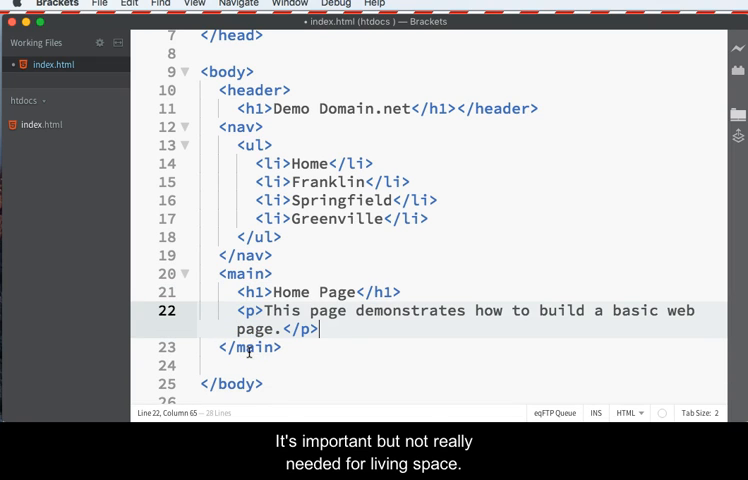
pyautogui.click(263, 363)
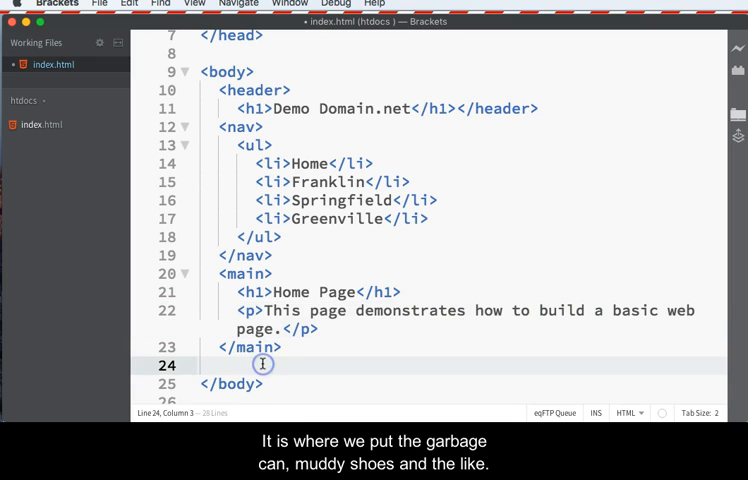
pyautogui.write('<footer>')
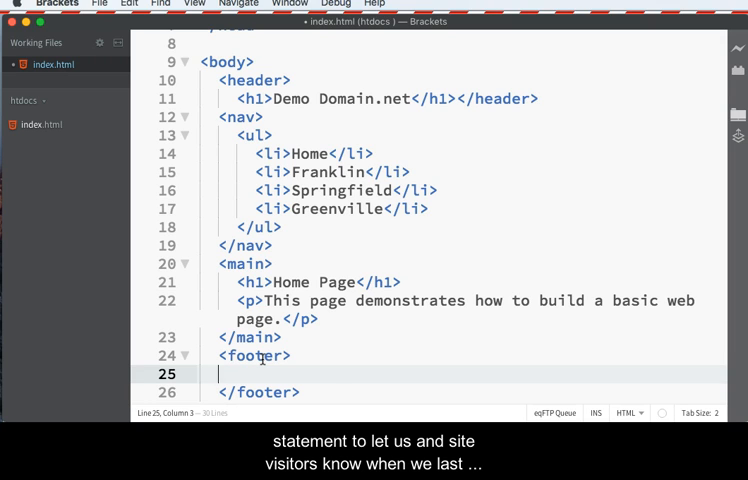
pyautogui.write('<small>L</small>')
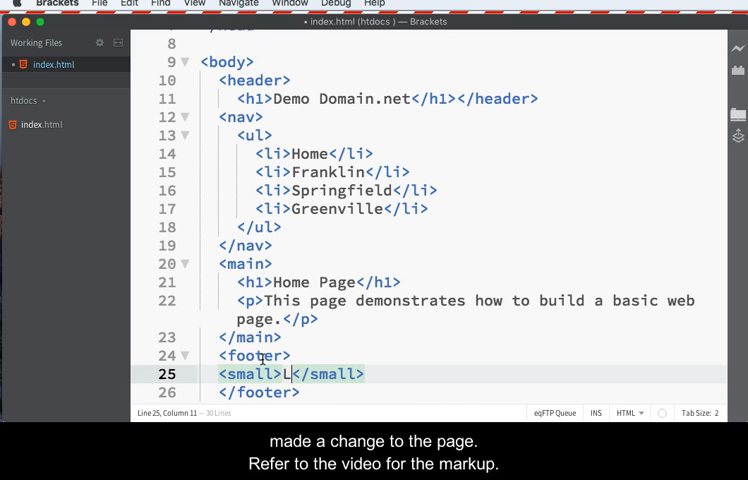
pyautogui.write('ast')
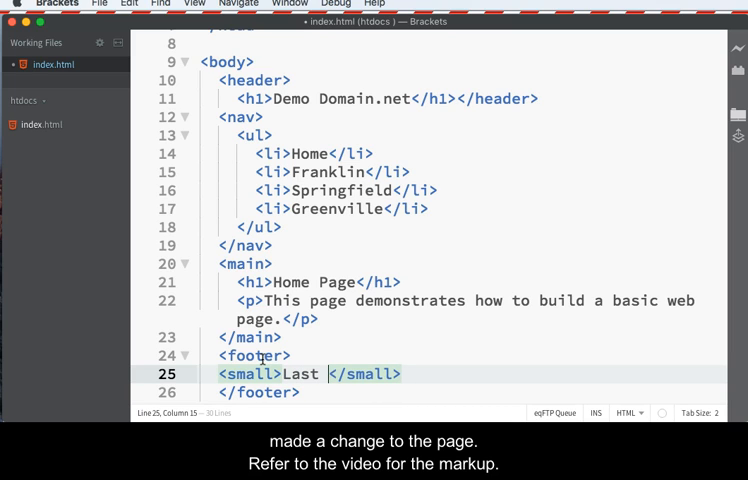
pyautogui.write('Updated: 21 April 2016')
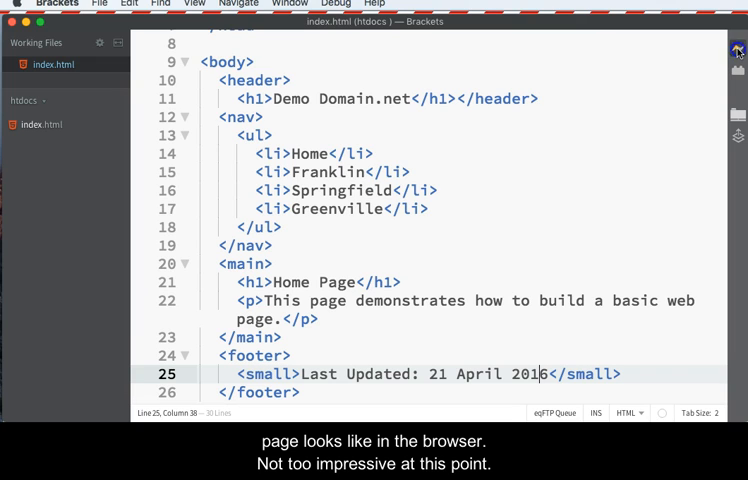
# - Launch Live Preview and move the Chrome window up to view the page
pyautogui.click(737, 48)
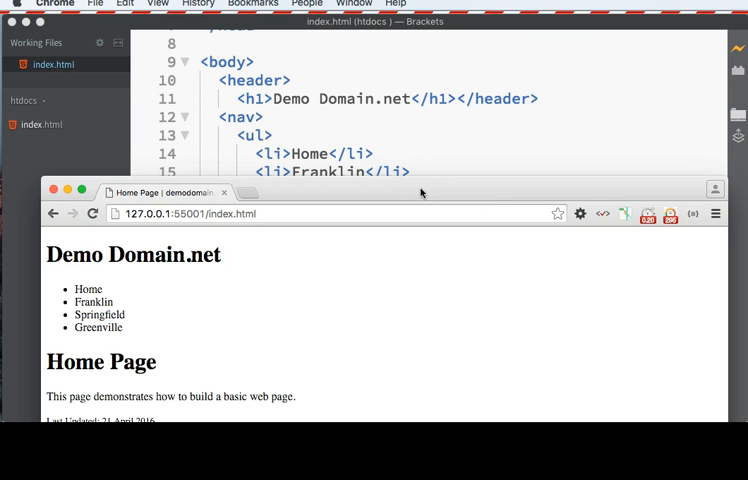
pyautogui.moveTo(420, 192); pyautogui.dragTo(410, 128)
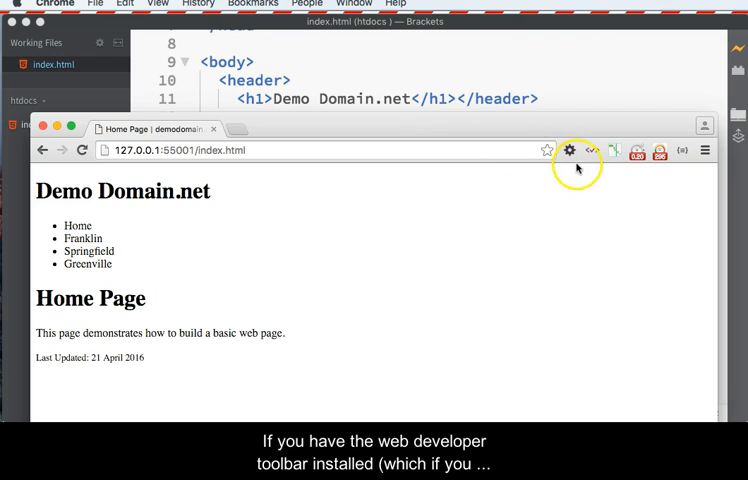
pyautogui.moveTo(571, 150)
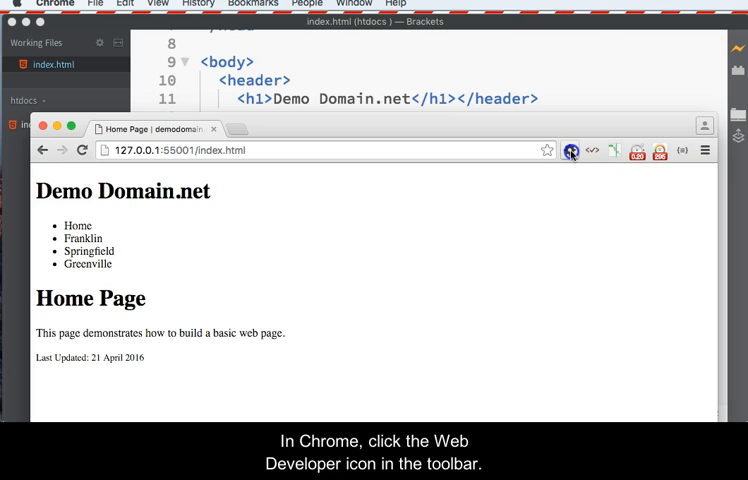
# - Run Web Developer's Validate Local HTML and scroll to the no-error results
pyautogui.click(570, 150)
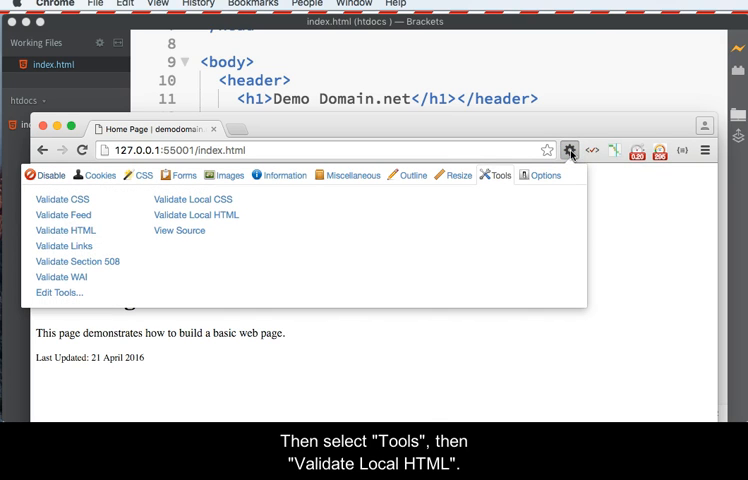
pyautogui.moveTo(496, 175)
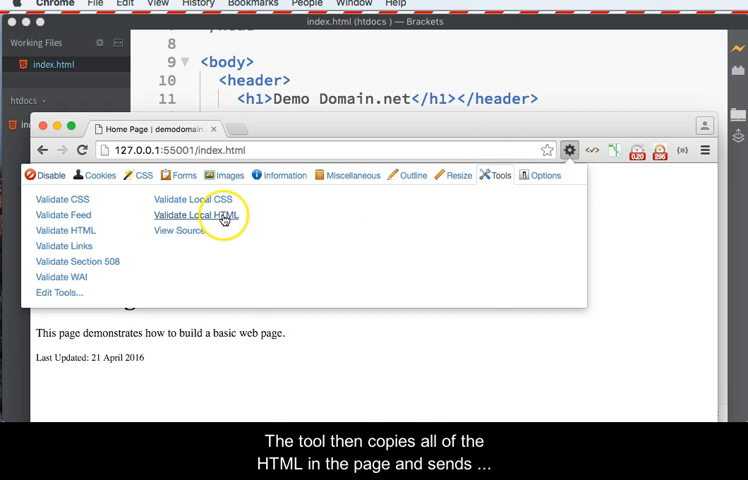
pyautogui.click(189, 215)
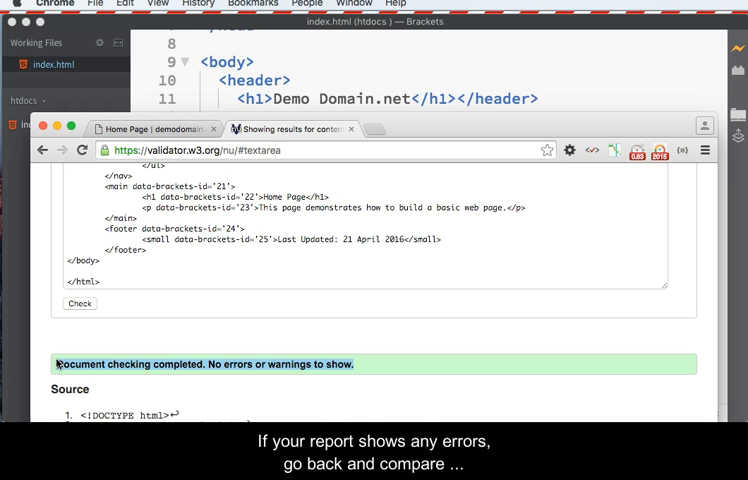
pyautogui.scroll(3)
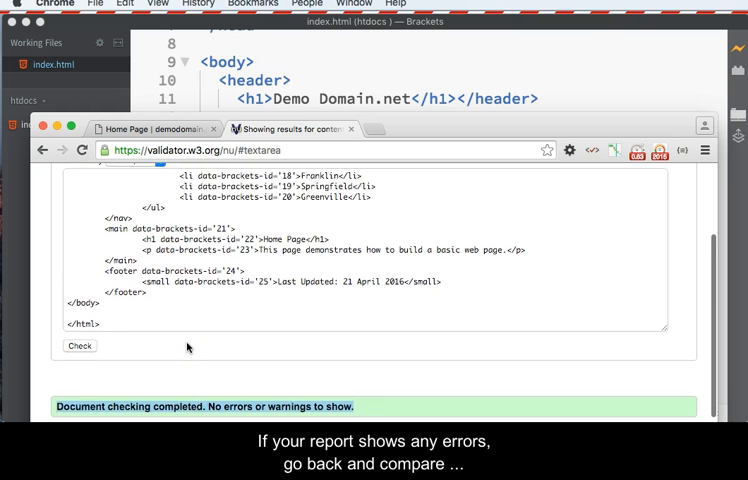
pyautogui.scroll(3)
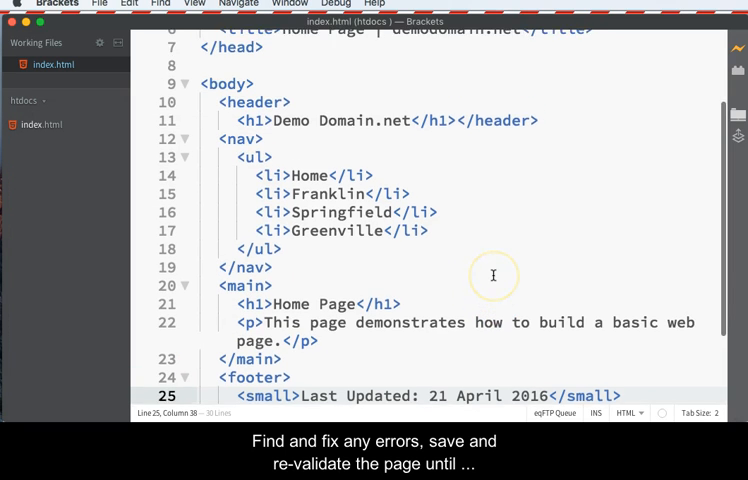
pyautogui.scroll(3)
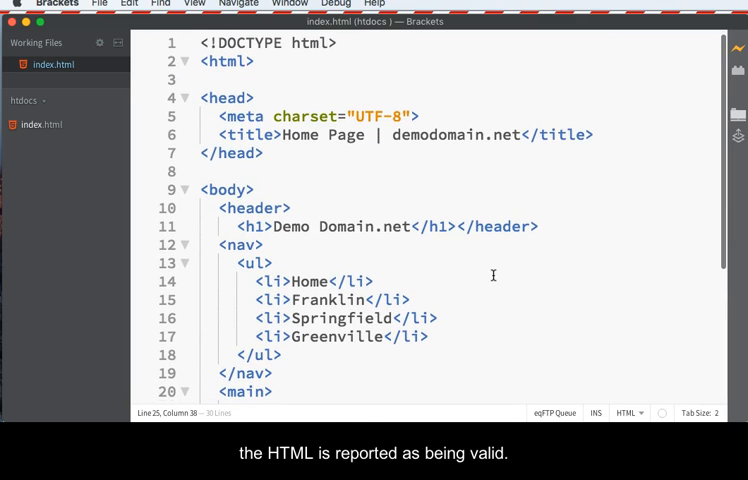
pyautogui.scroll(-3)
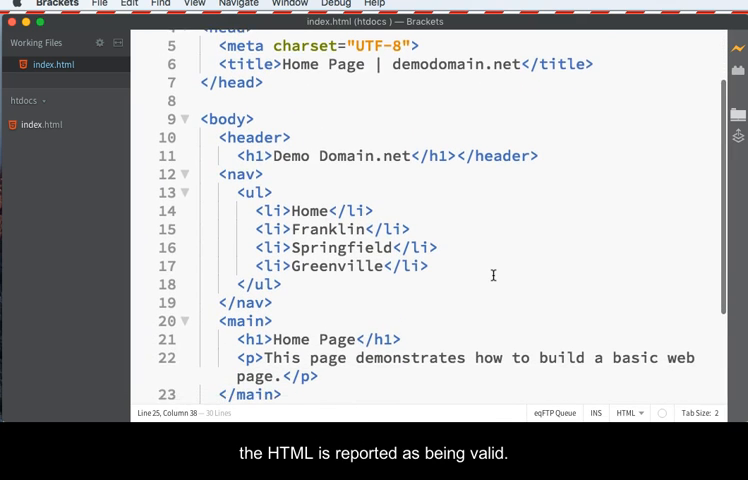
pyautogui.scroll(-3)
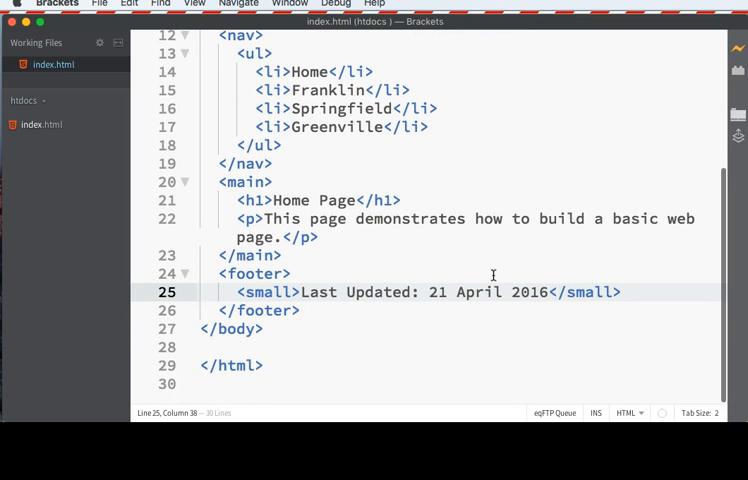
pyautogui.scroll(3)
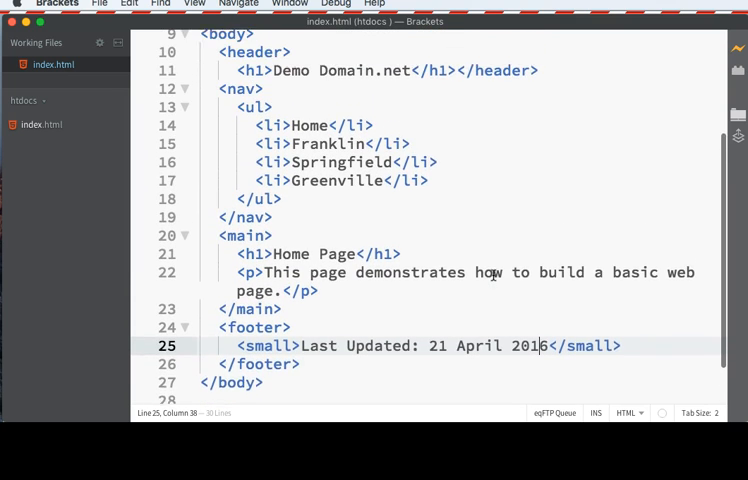
pyautogui.scroll(3)
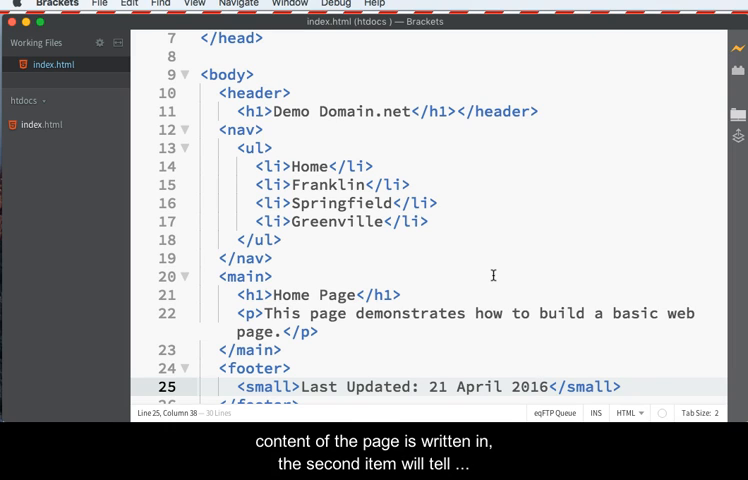
pyautogui.scroll(3)
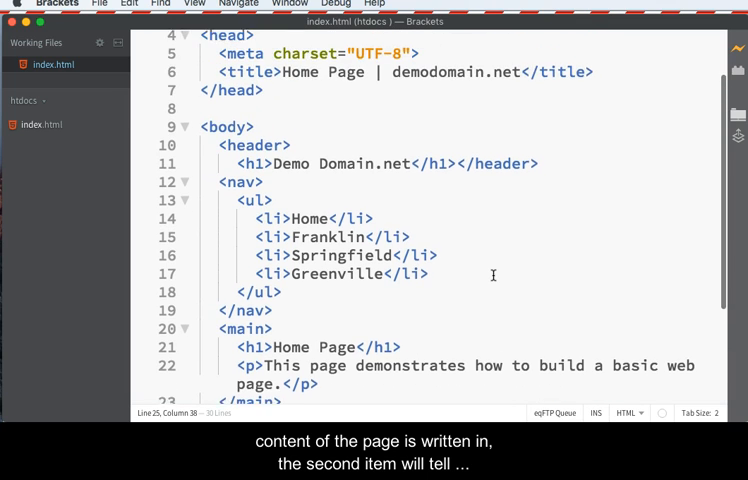
pyautogui.scroll(3)
pyautogui.write('<html >')
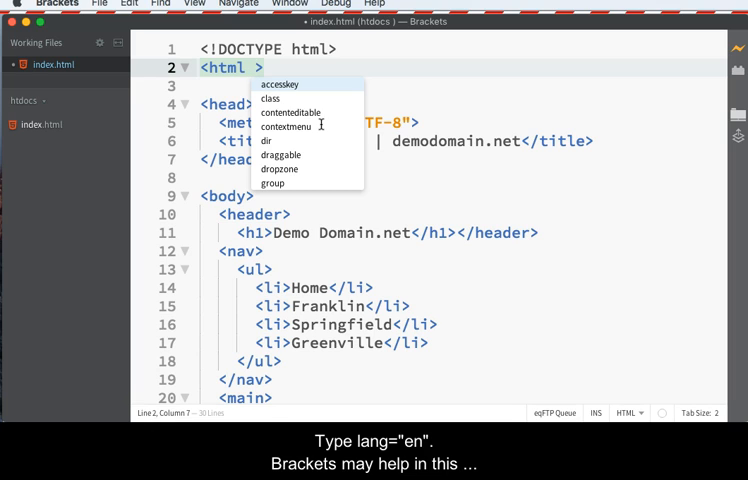
# - Type lang="en" into the html tag
pyautogui.write('lang="')
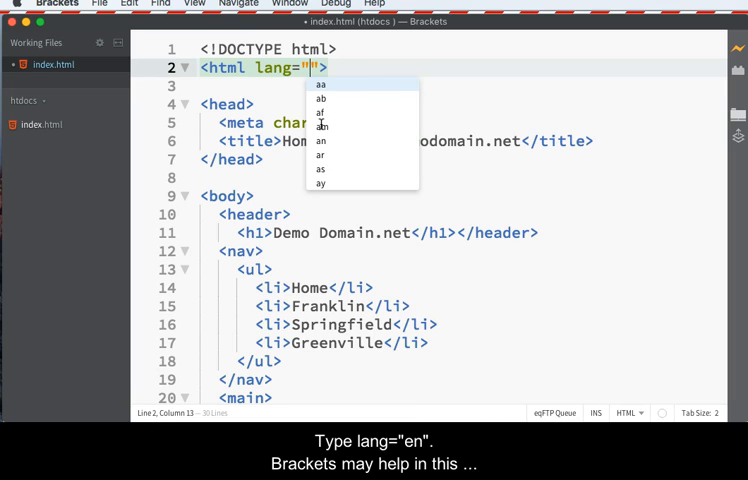
pyautogui.write('en')
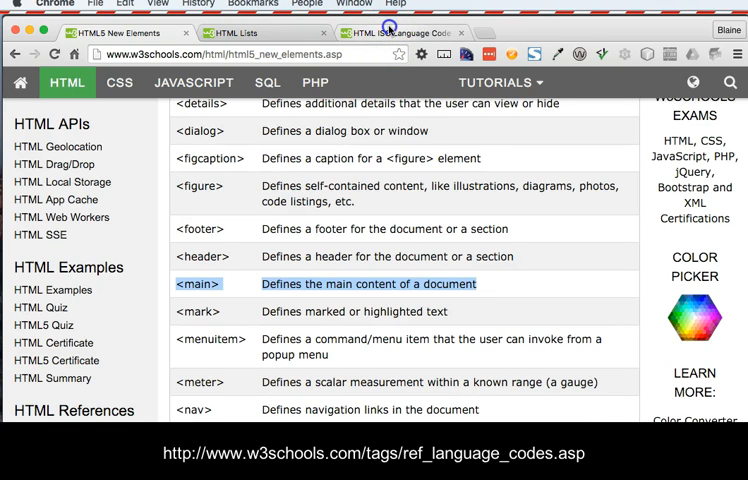
# - Check the ISO language codes reference page in Chrome
pyautogui.click(390, 32)
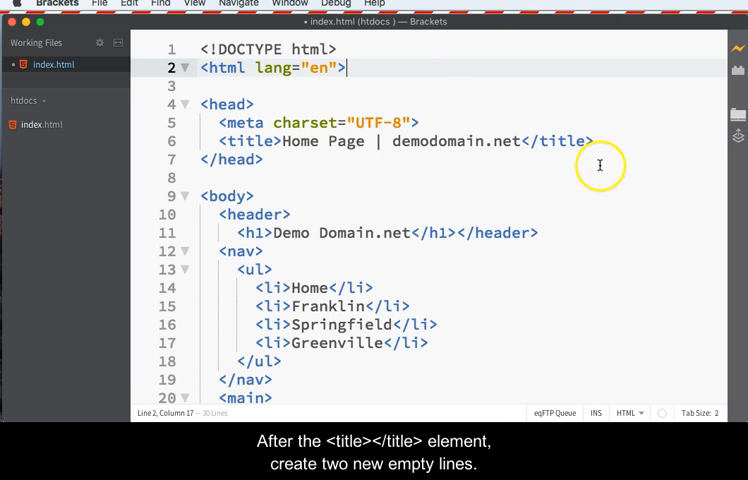
# - Below the title, type <meta http-equiv="X-UA-Compatible" content="ie=edge"> with code hints
pyautogui.click(600, 141)
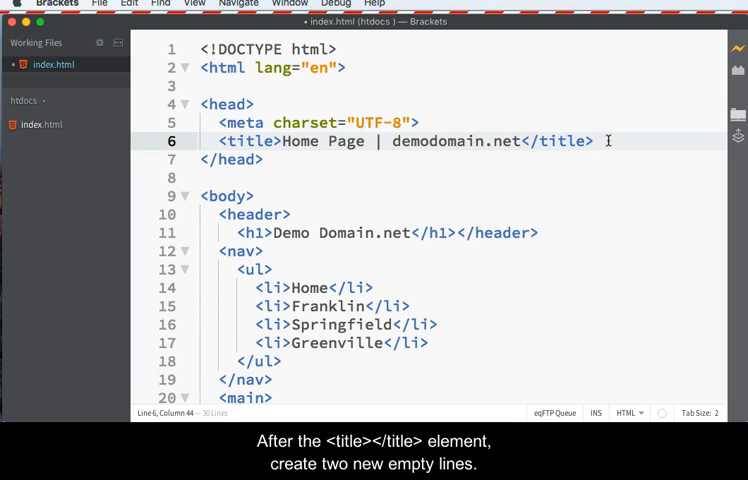
pyautogui.press('Enter')
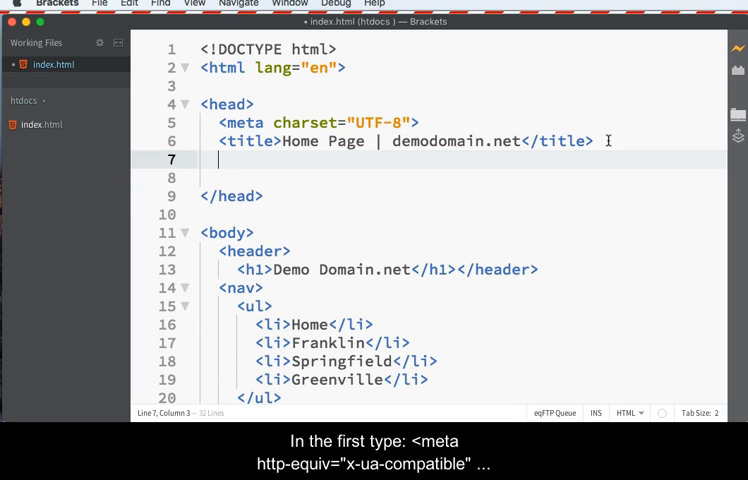
pyautogui.write('<meta')
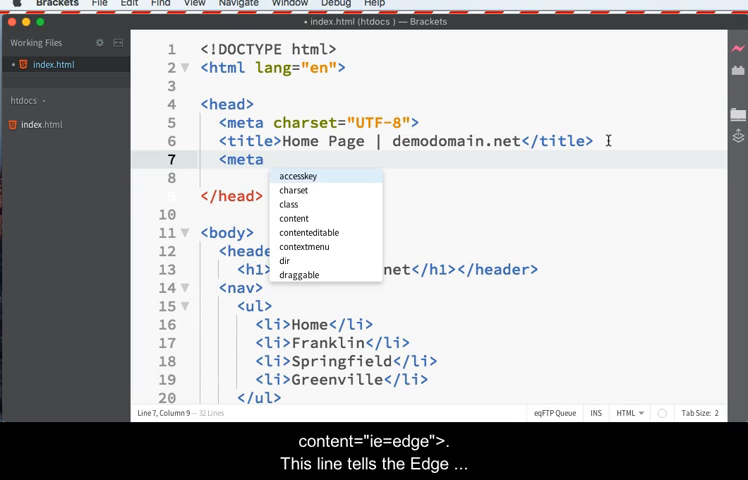
pyautogui.write('http-equiv="')
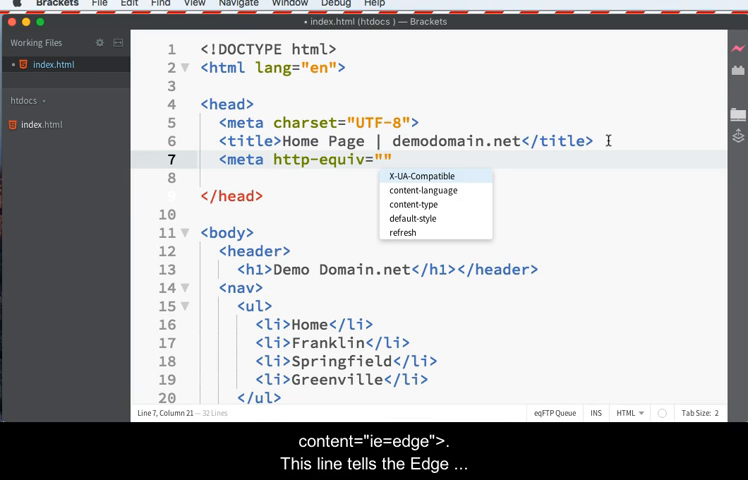
pyautogui.click(420, 176)
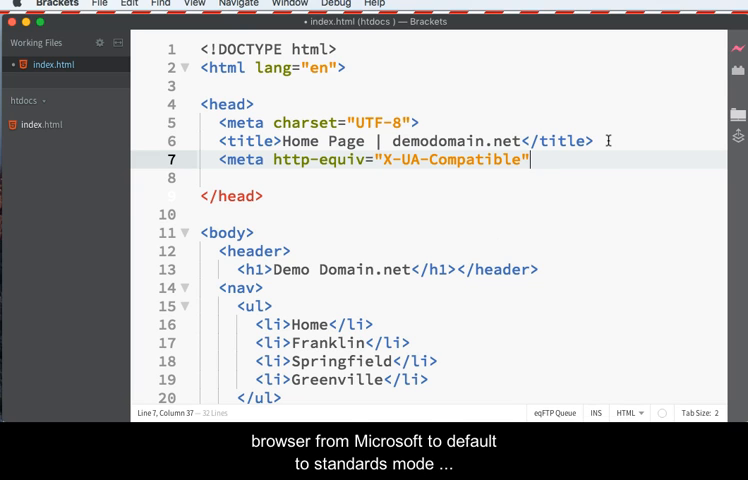
pyautogui.write('content="i')
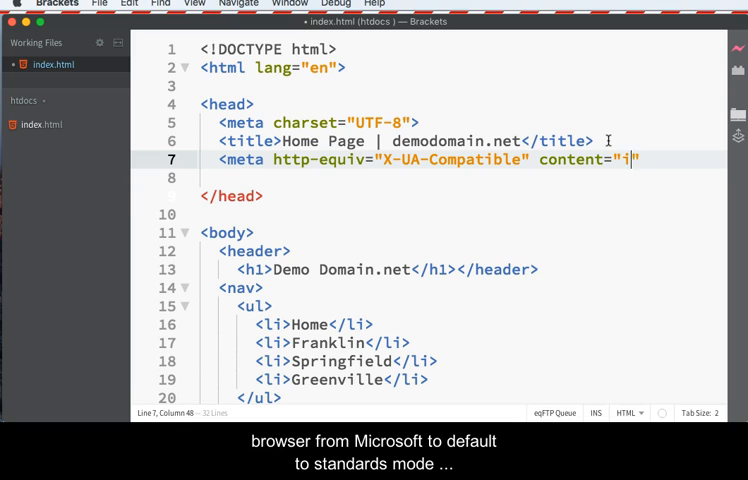
pyautogui.write('e')
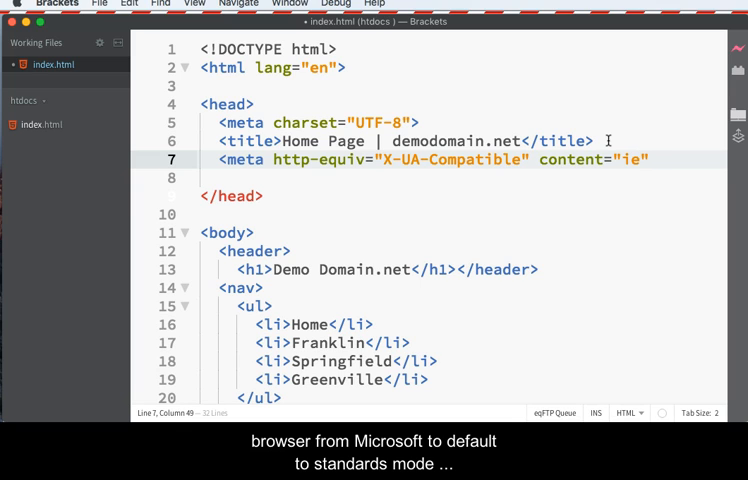
pyautogui.write('=edge')
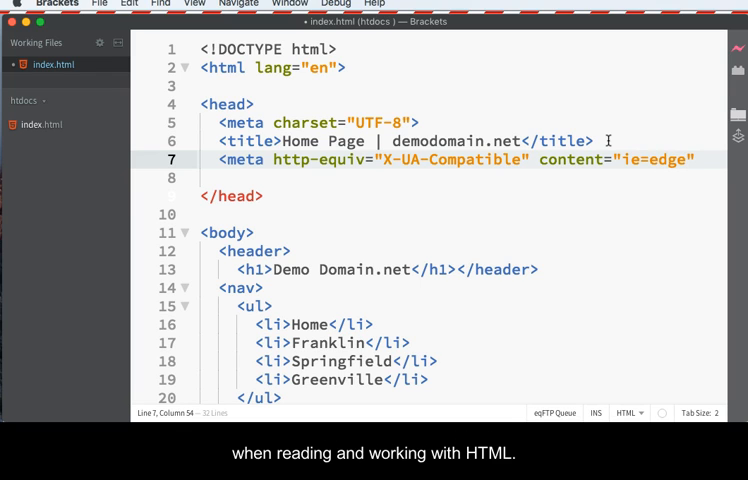
pyautogui.write('>')
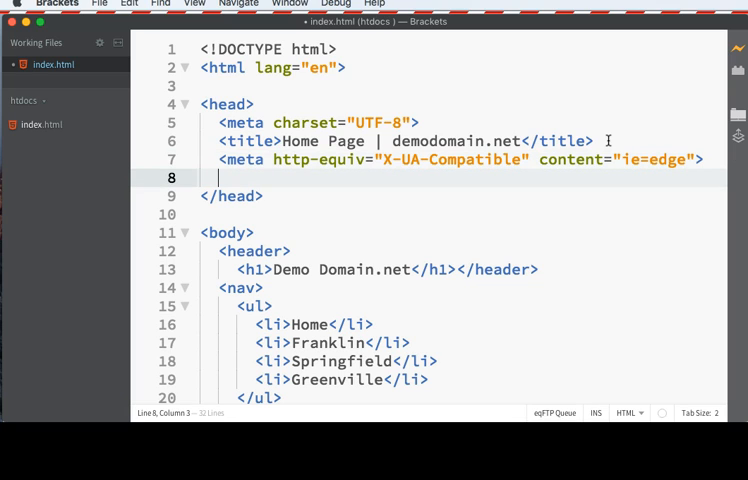
pyautogui.moveTo(608, 141)
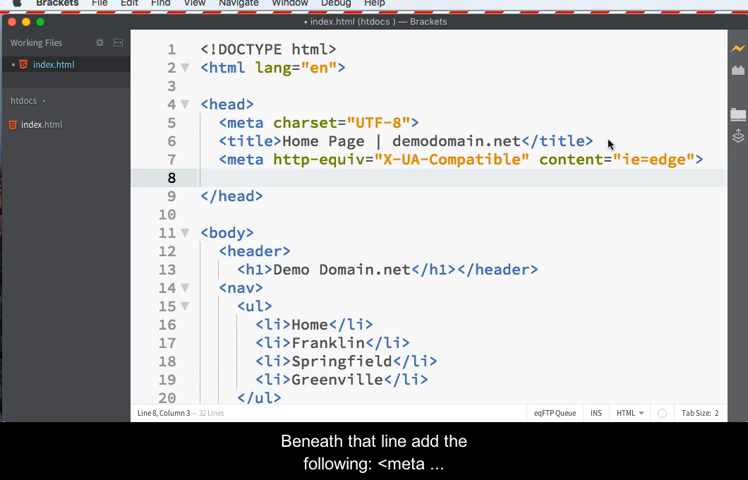
# - Type <meta name="viewport" content="width=device-width"> on line 8, then view the page in Chrome
pyautogui.write('<')
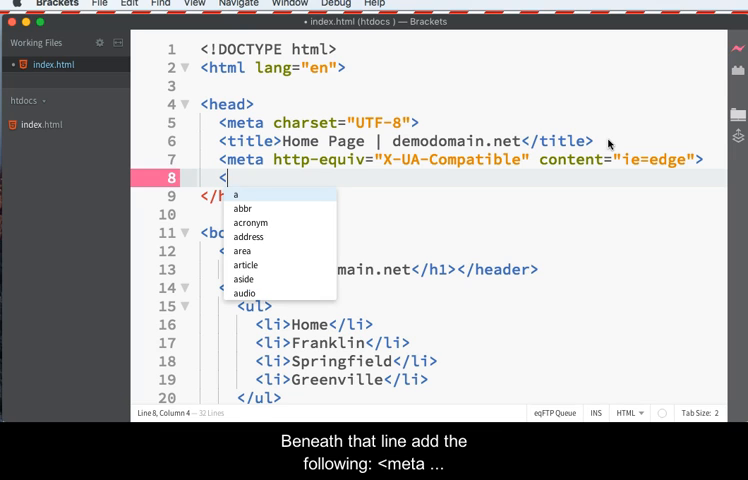
pyautogui.write('meta')
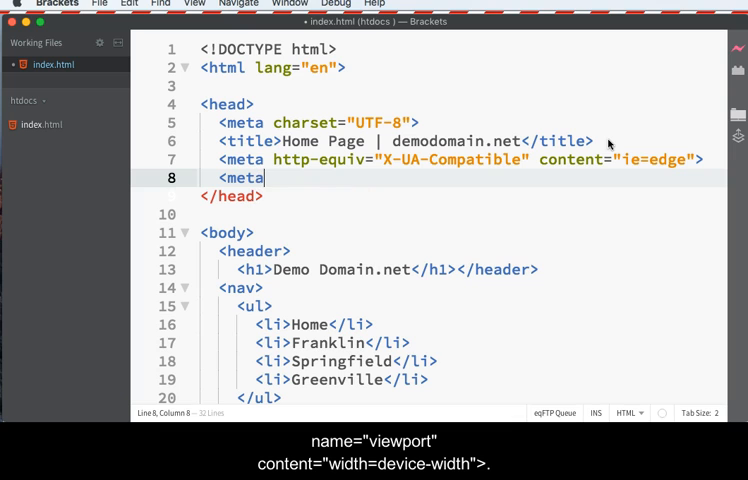
pyautogui.write('name="viewport" content="')
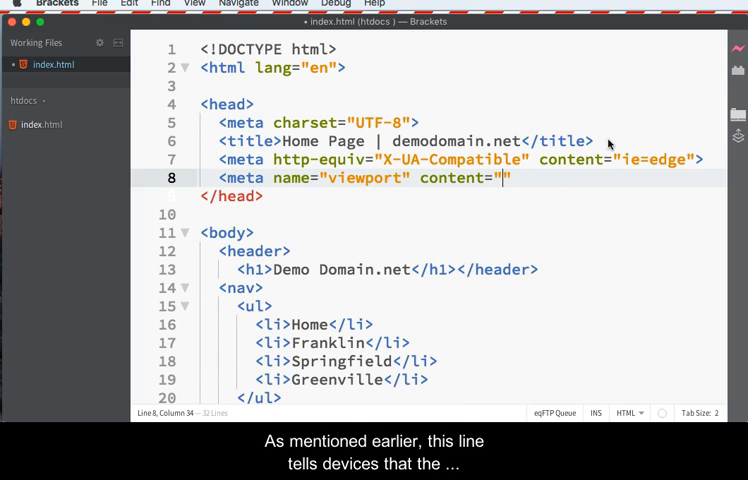
pyautogui.write('wid')
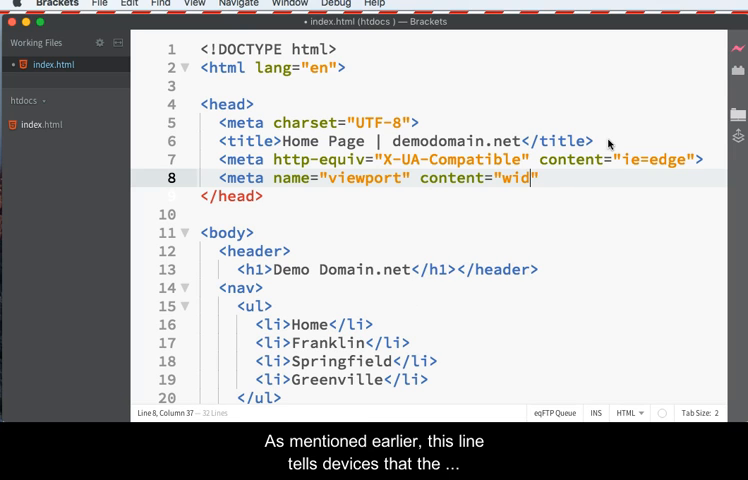
pyautogui.write('th=')
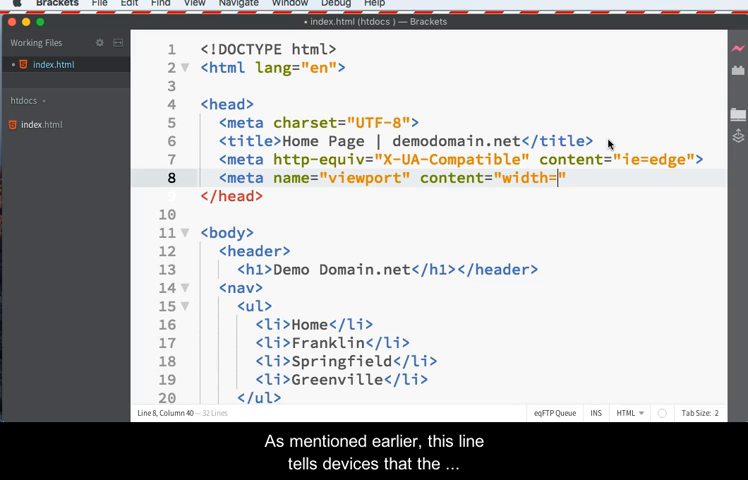
pyautogui.write('device')
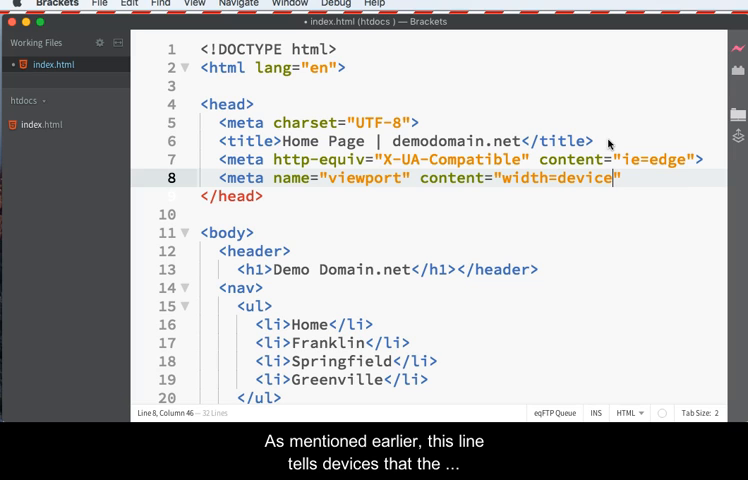
pyautogui.write('-width')
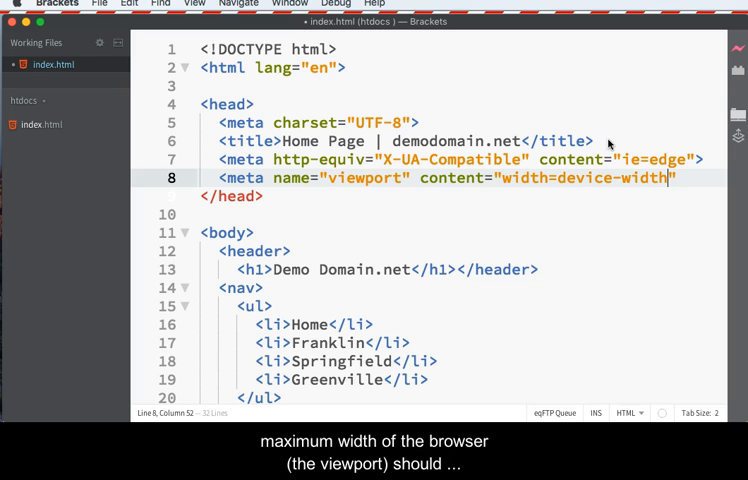
pyautogui.write('">')
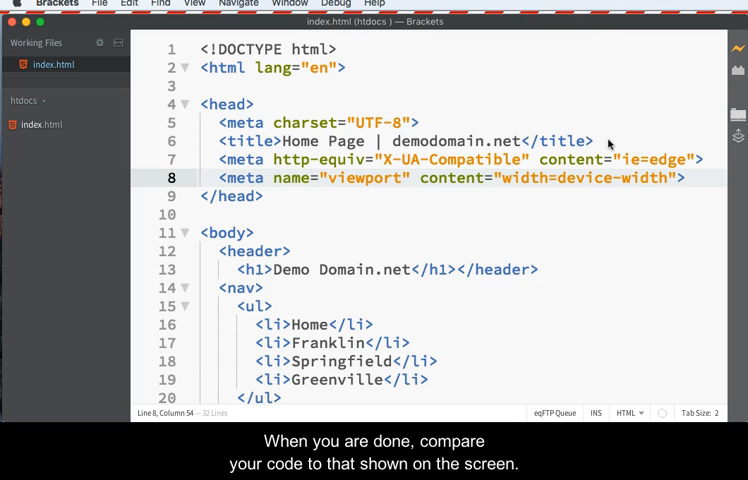
pyautogui.click(686, 178)
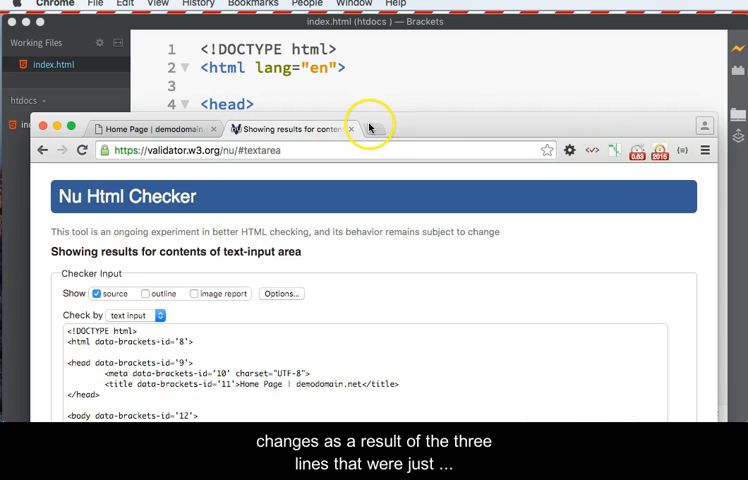
# - Run Web Developer's Validate Local HTML on the index.html tab and review the results
pyautogui.click(350, 128)
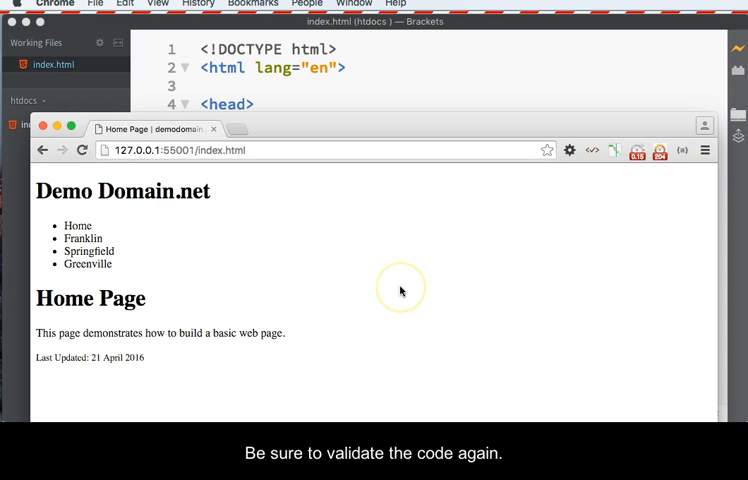
pyautogui.moveTo(571, 150)
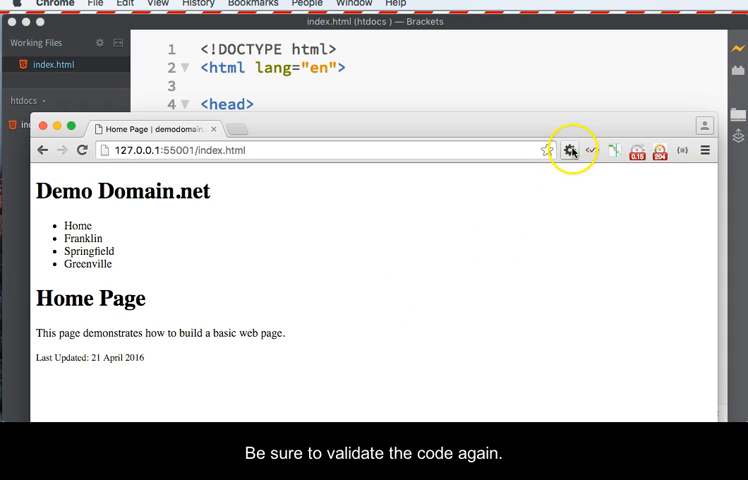
pyautogui.click(569, 150)
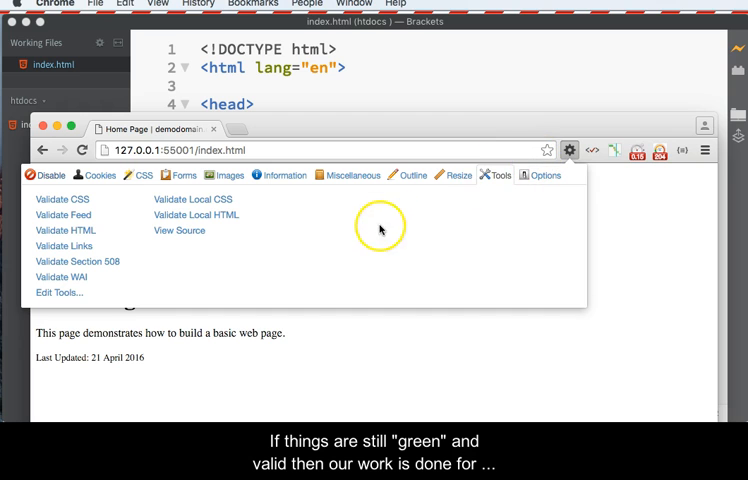
pyautogui.click(196, 214)
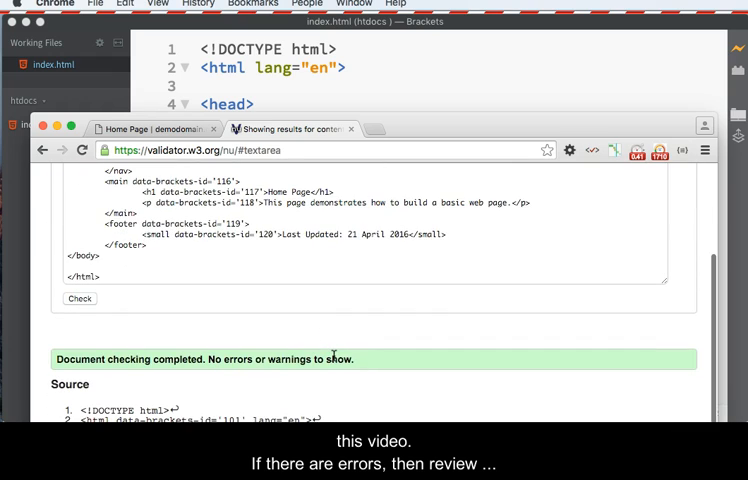
pyautogui.scroll(3)
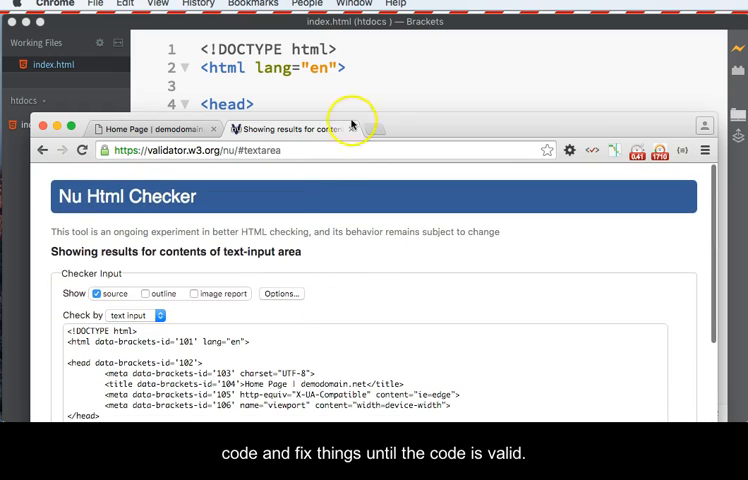